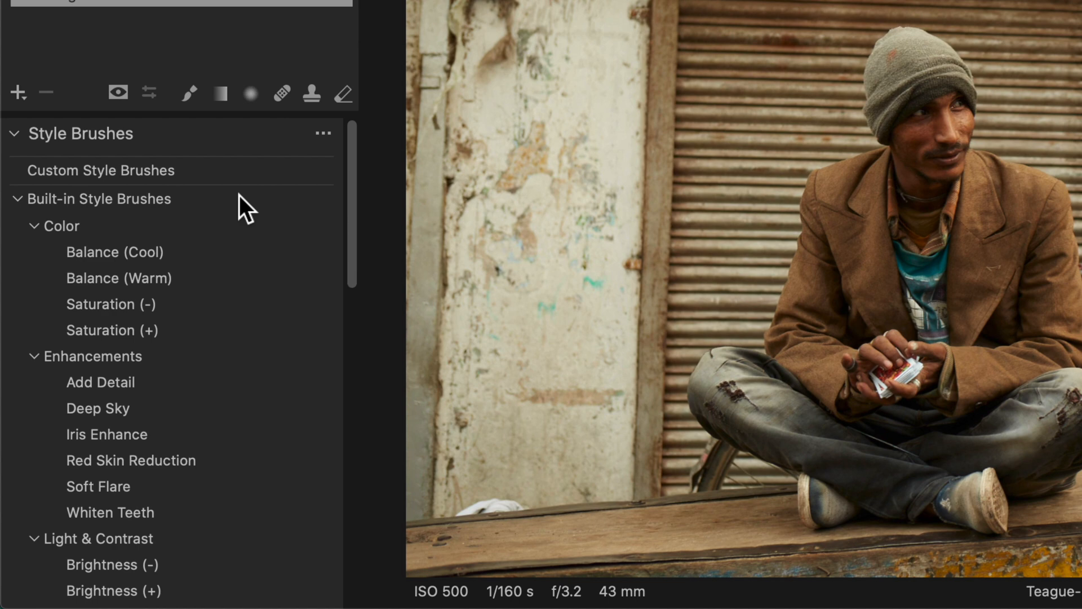
Paint the Dodge (brighten) style brush over the man's chest and jacket with size 325, flow 4
scroll(down, 3)
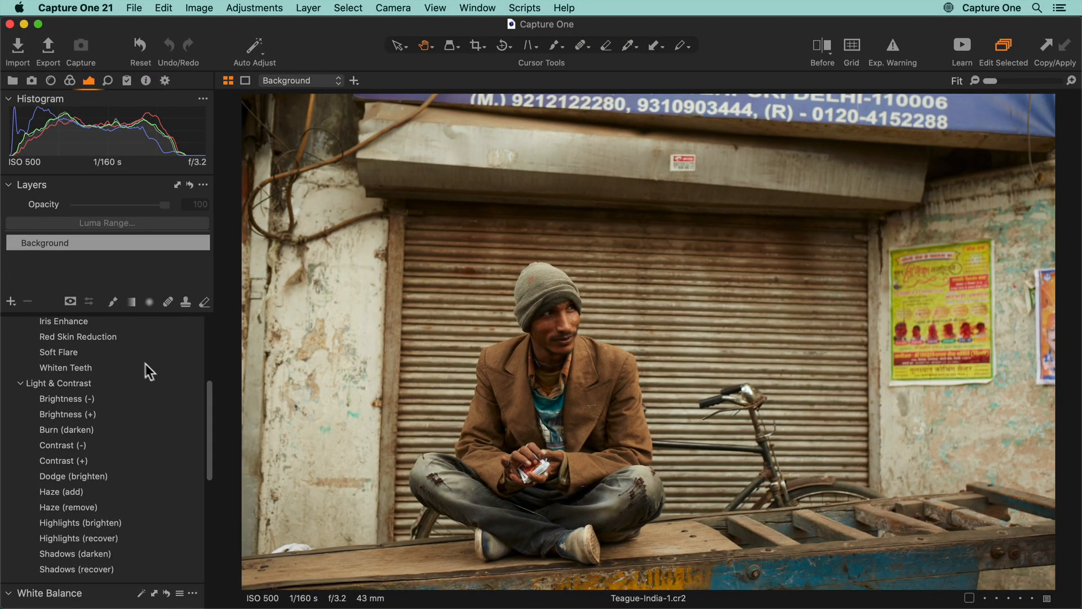
click(72, 476)
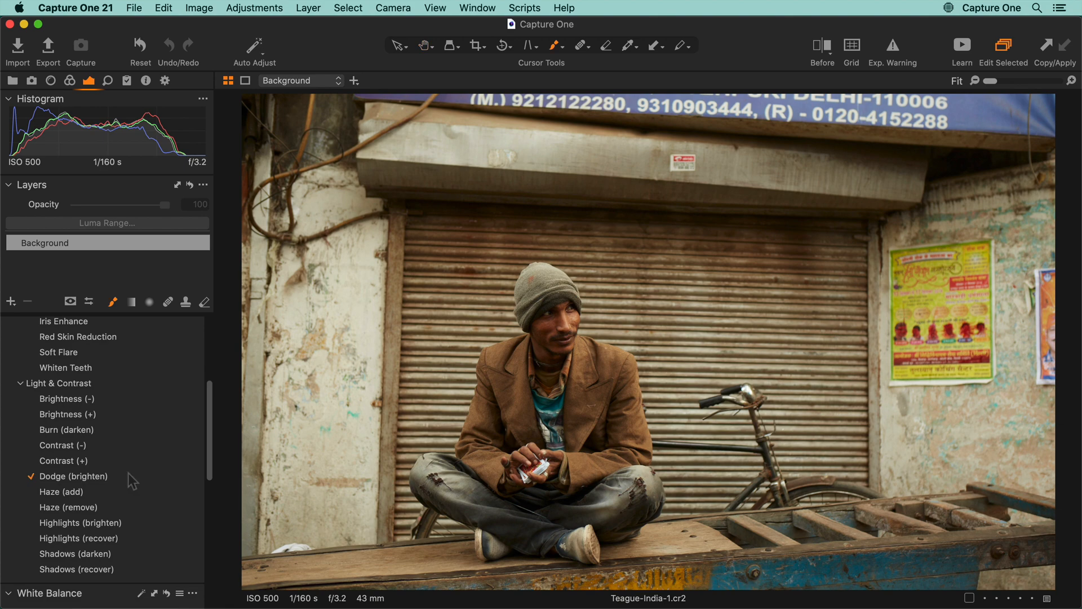
click(113, 302)
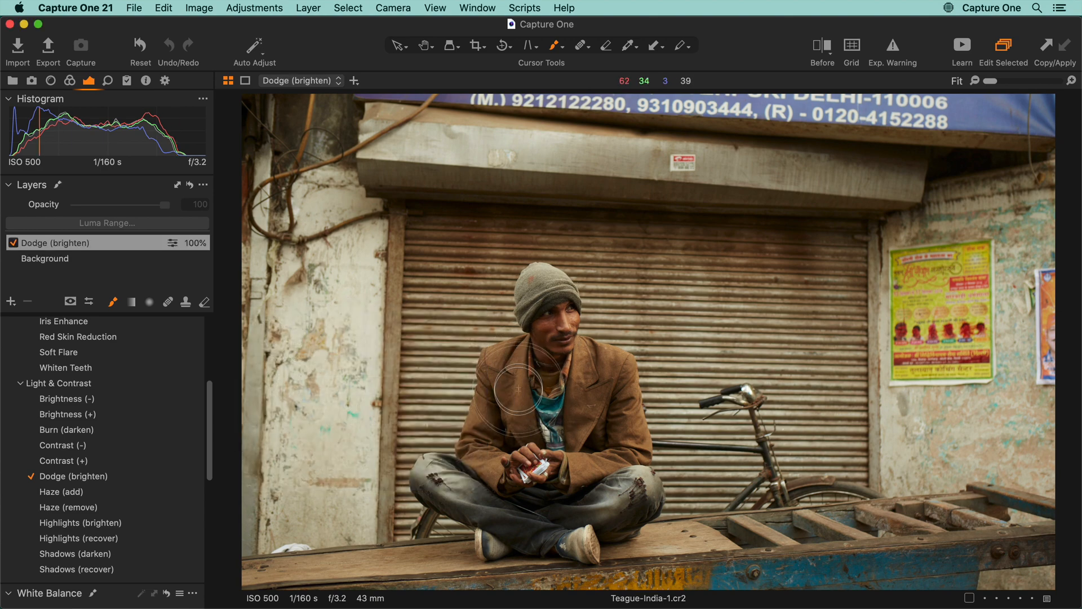
drag(515, 389, 475, 459)
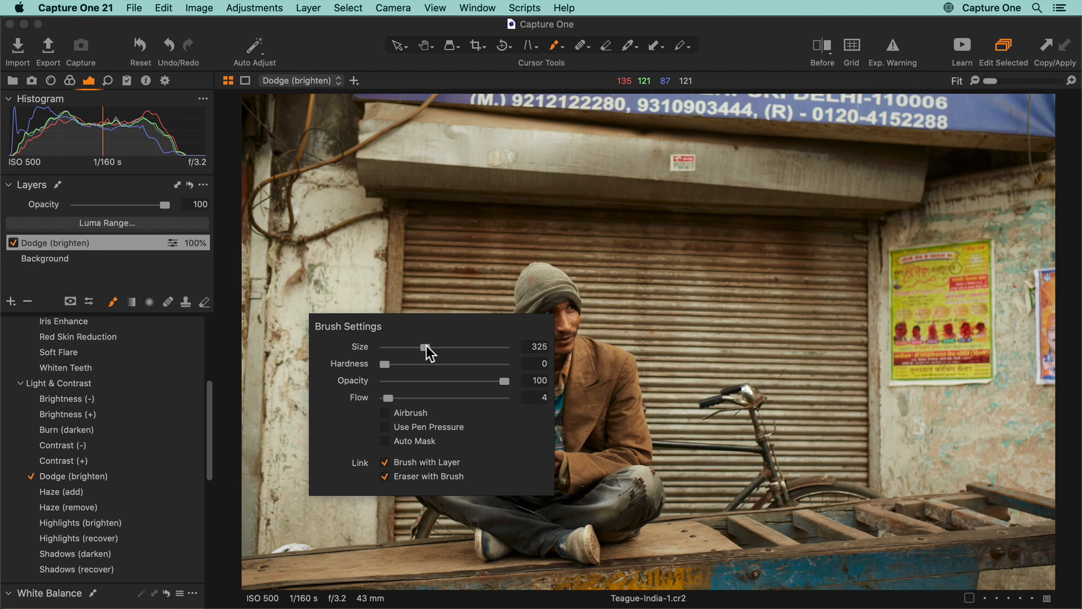
mouse_move(391, 402)
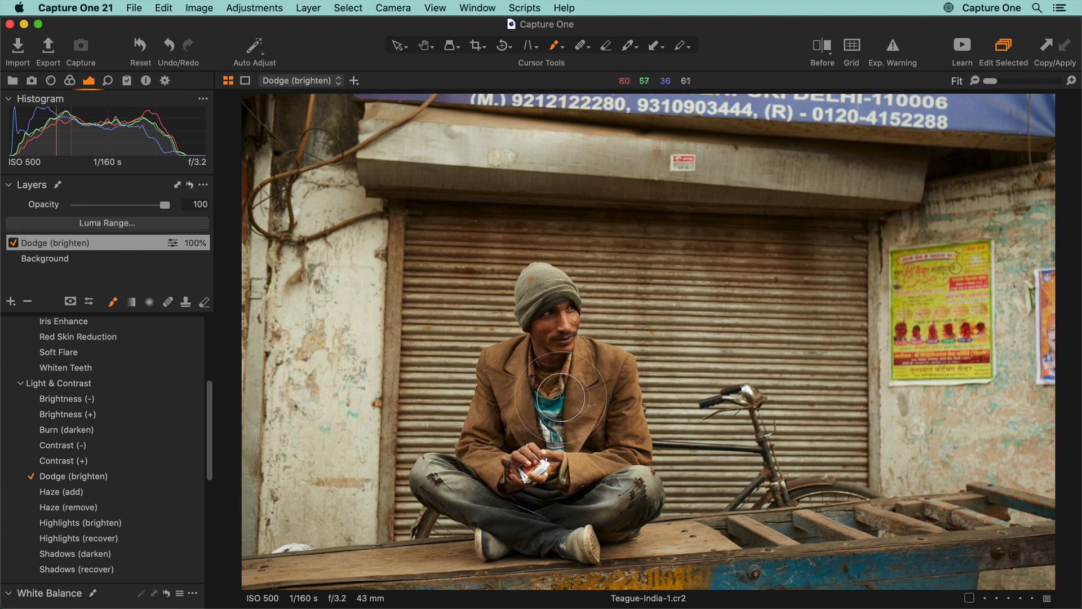
Brighten more of the jacket, then add a Burn (darken) style brush layer above it
drag(553, 397, 490, 404)
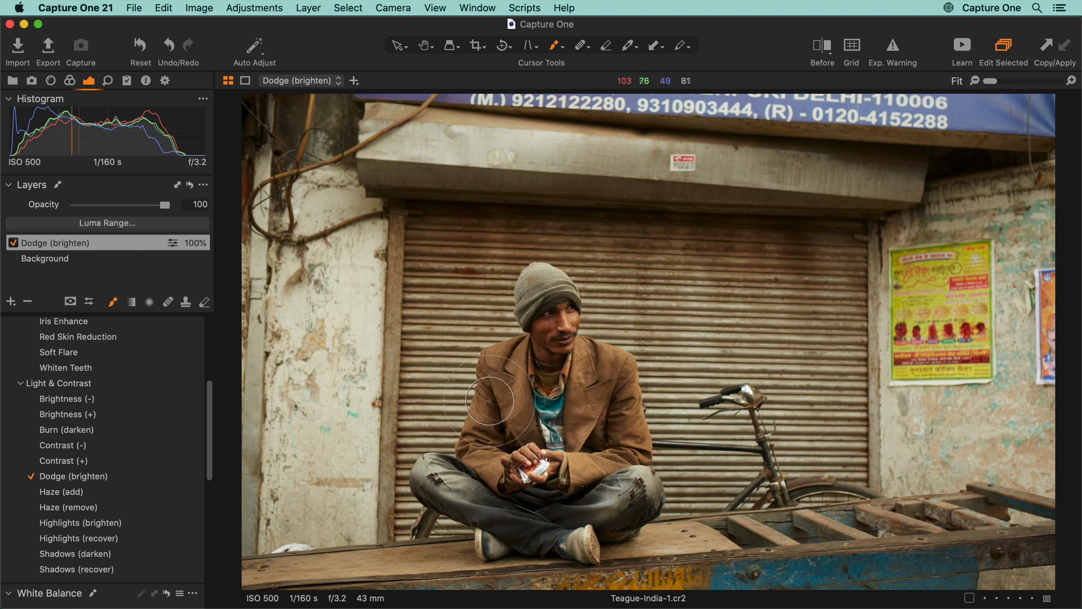
click(63, 430)
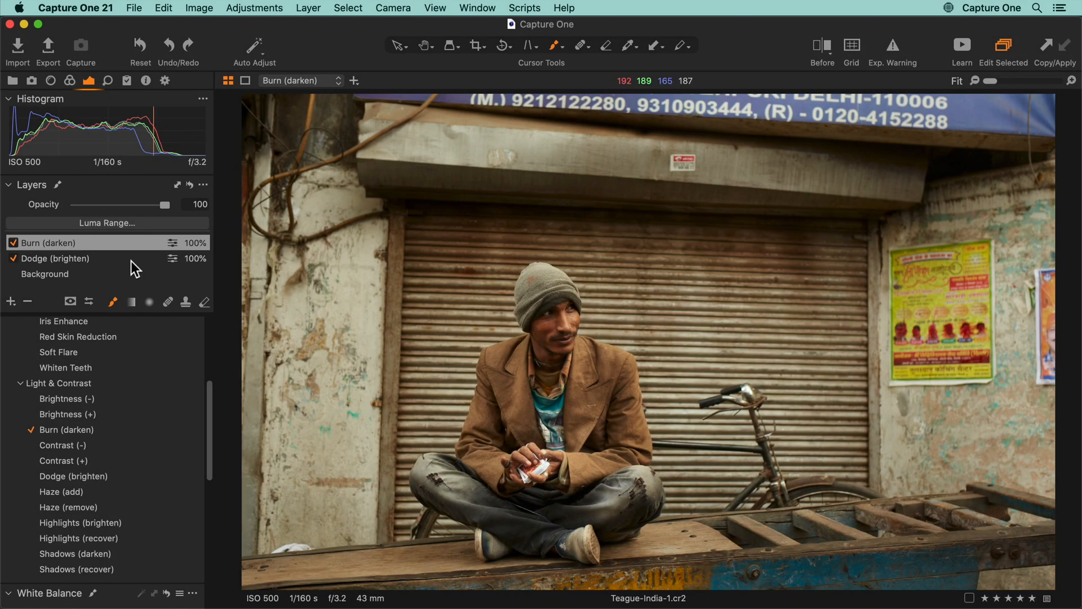
With the Burn brush sized around 855, darken the wall to the left of the man
click(113, 302)
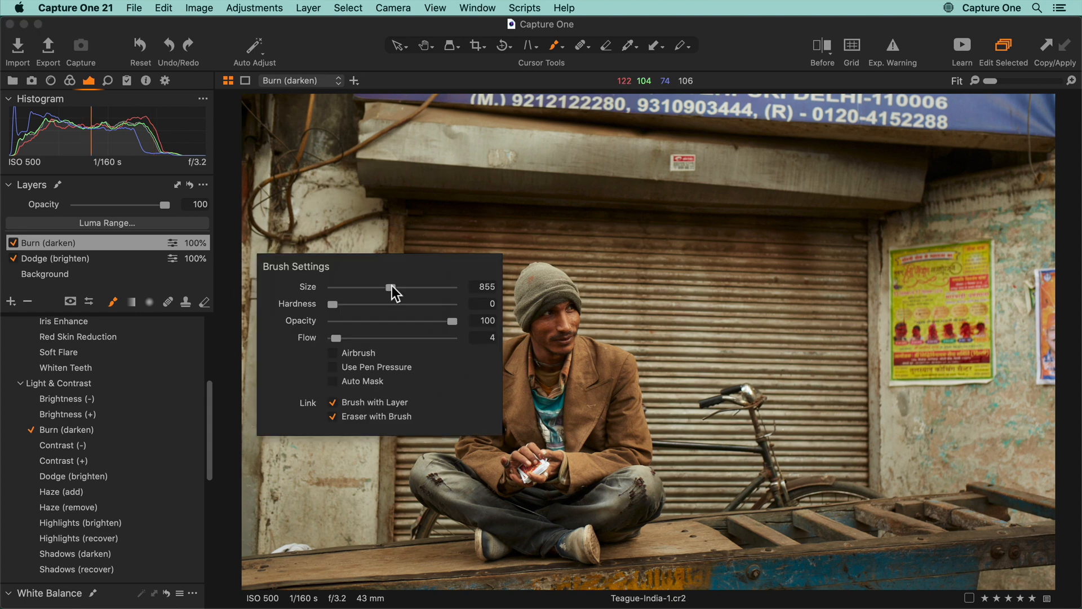
mouse_move(402, 274)
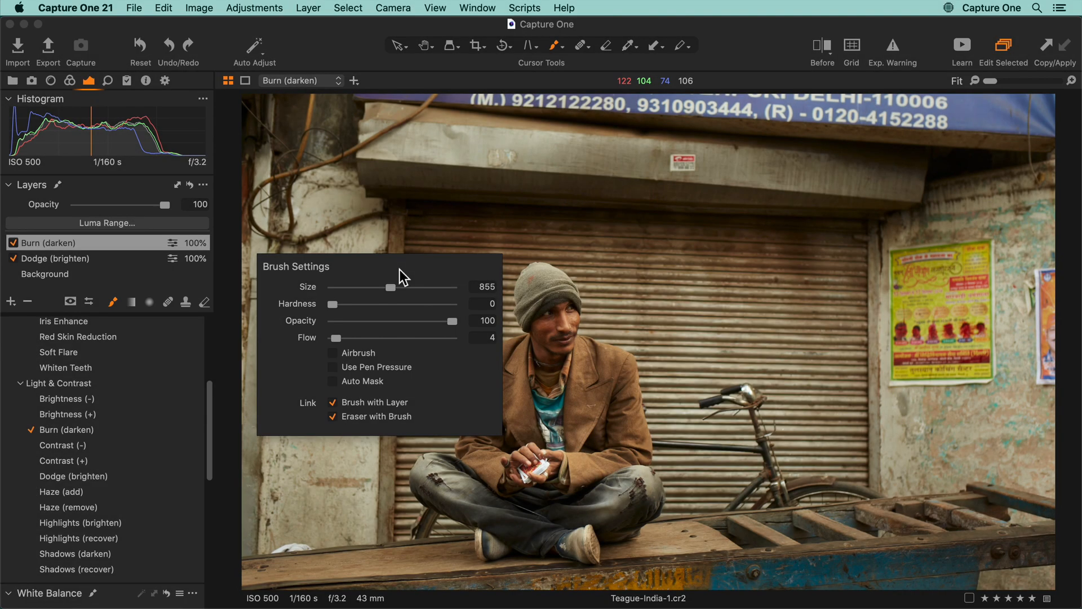
click(54, 258)
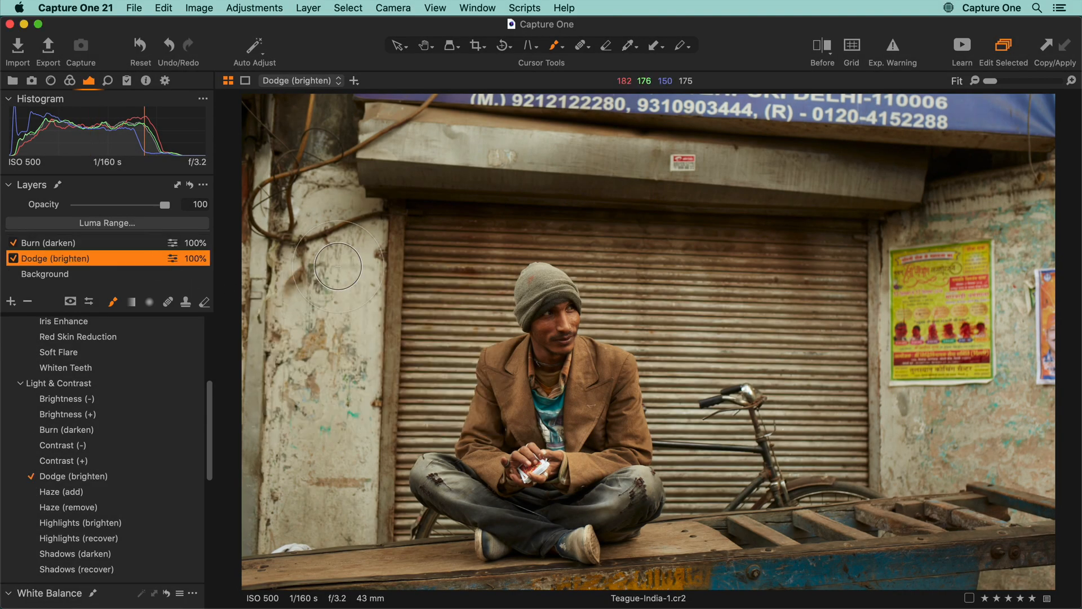
click(43, 243)
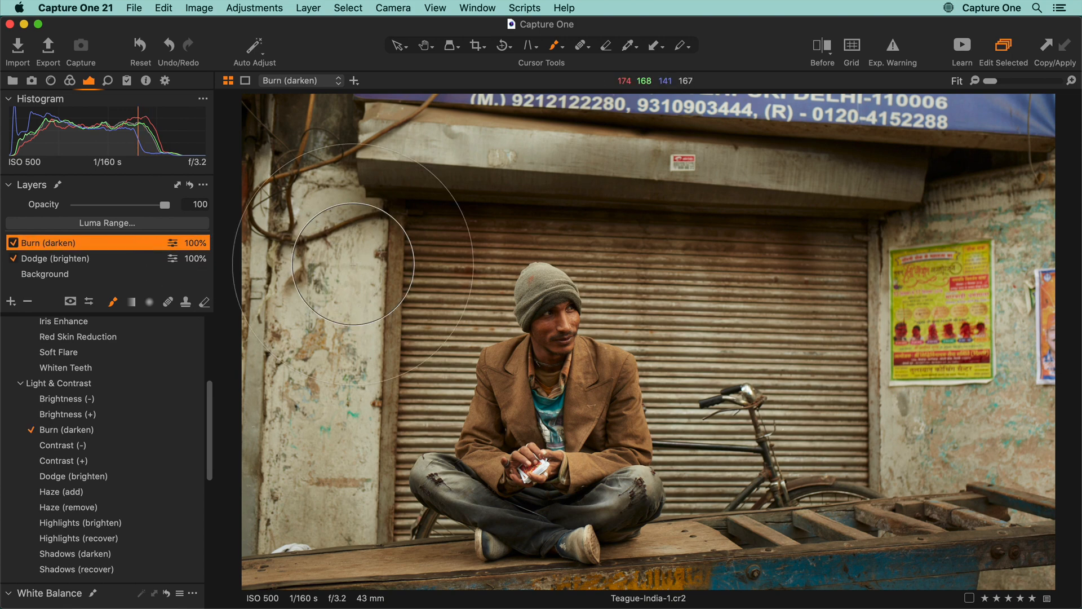
click(54, 258)
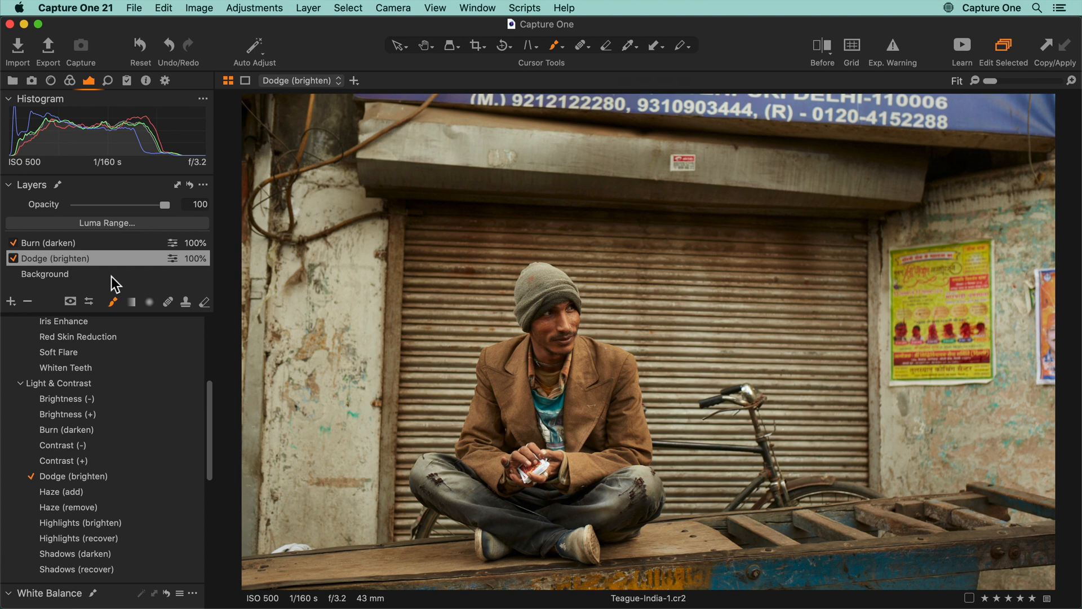
Add Adjustment Layer 1 with Contrast and Saturation at -20 and a smaller brush
click(10, 301)
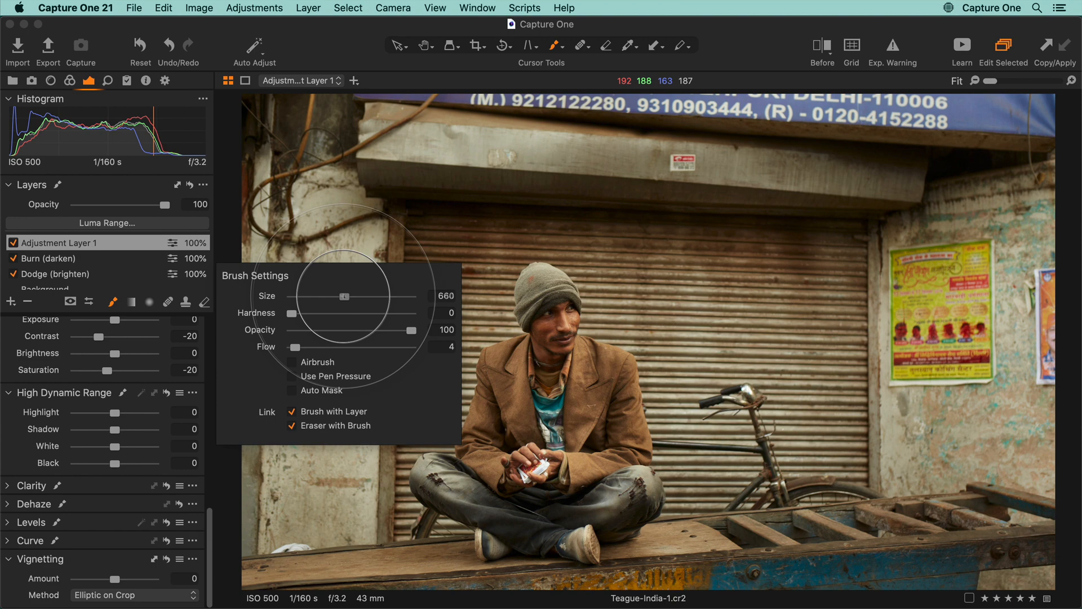
drag(344, 296, 340, 297)
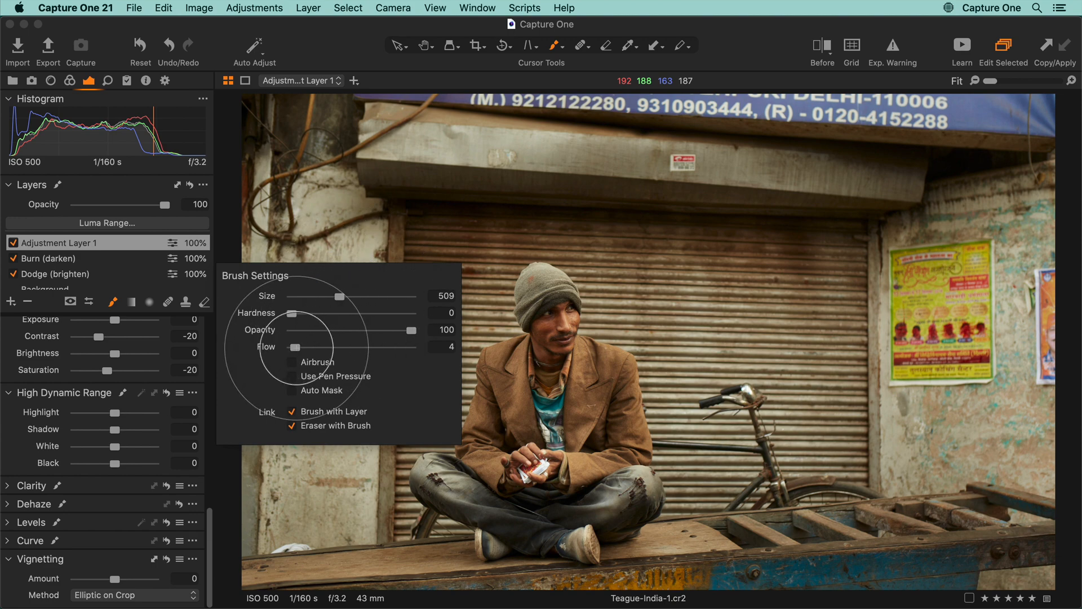
drag(293, 346, 307, 347)
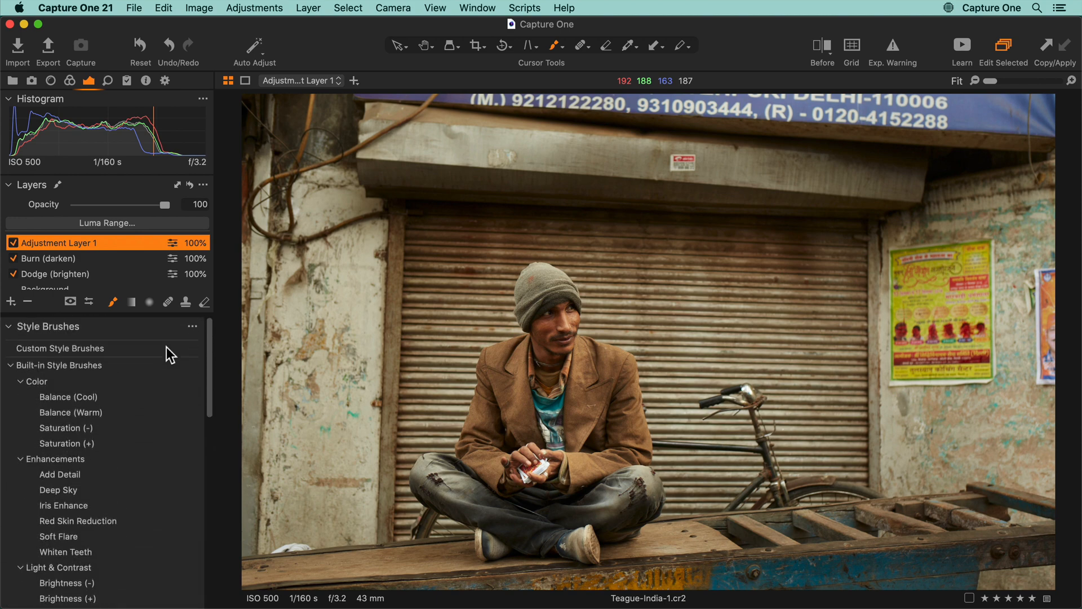
Save the layer's settings as a custom style brush named 'Lower Cont & Sat'
click(192, 327)
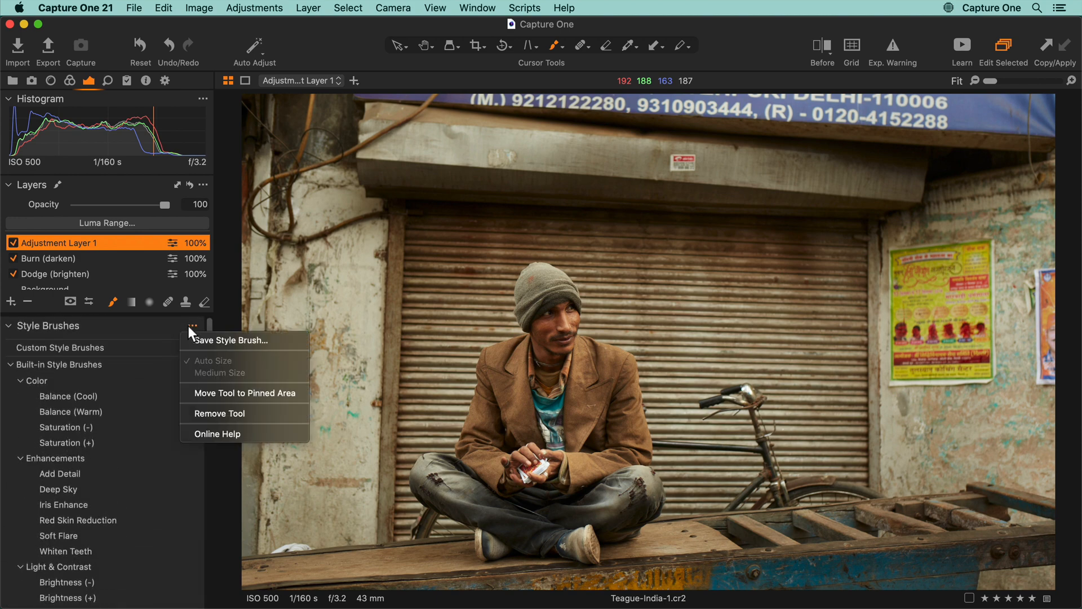
click(230, 341)
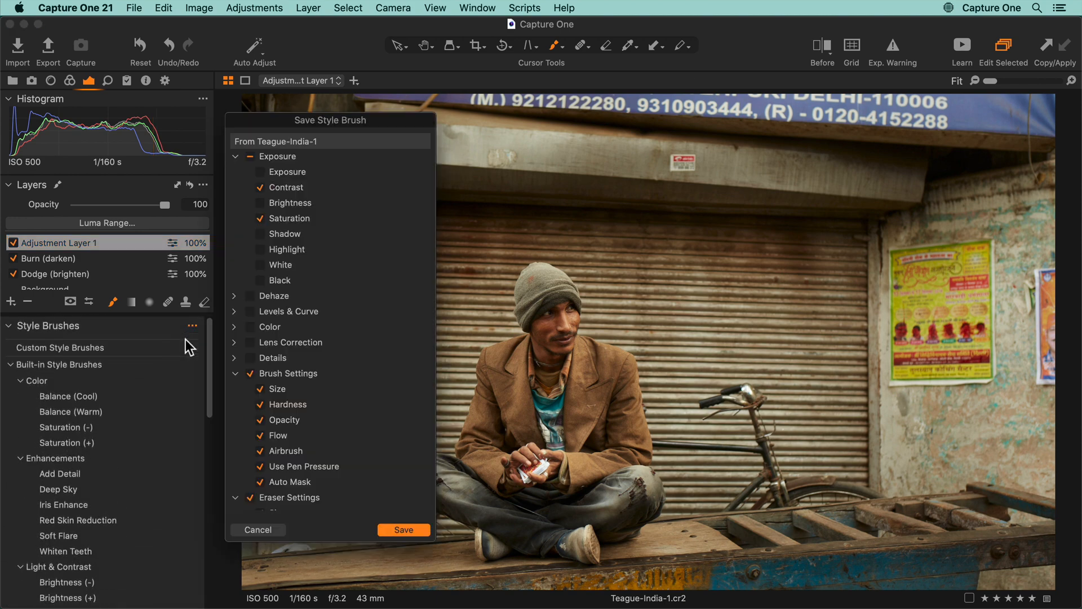
mouse_move(385, 397)
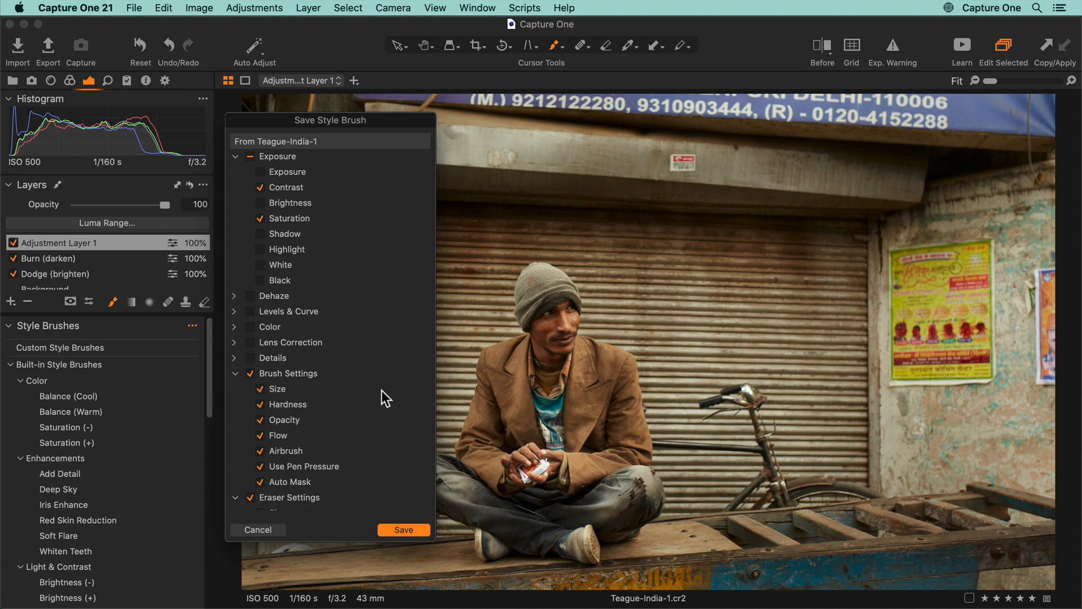
scroll(down, 3)
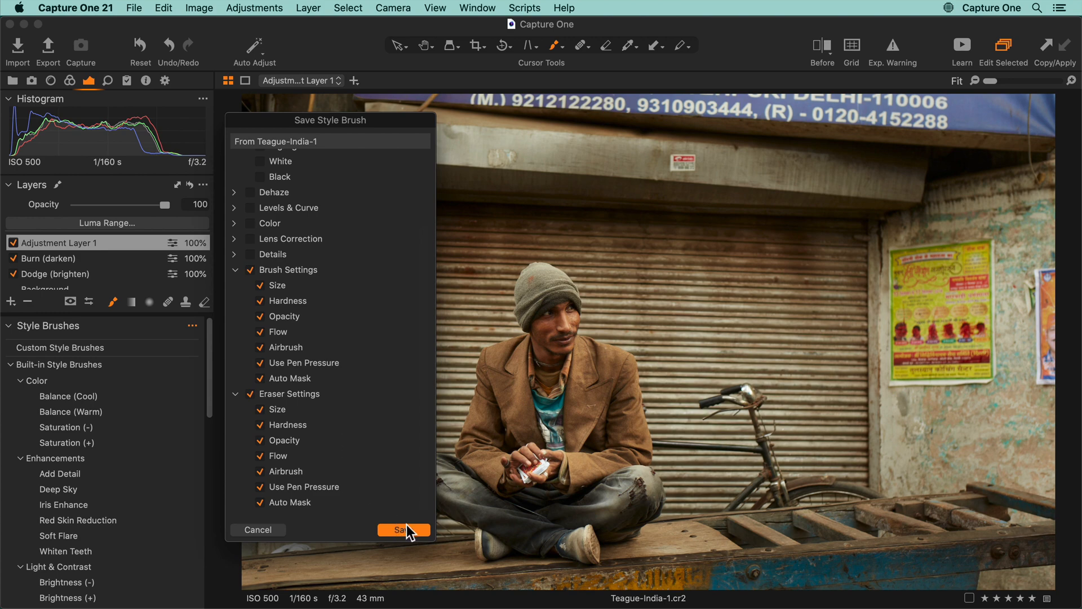
click(402, 530)
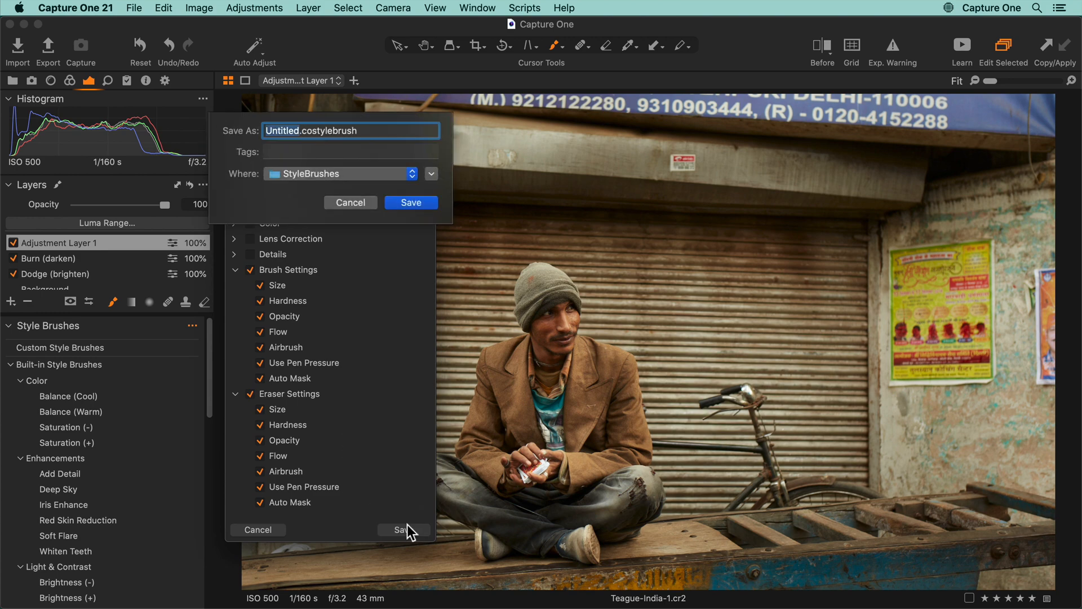
text(Lower Cont & Sat)
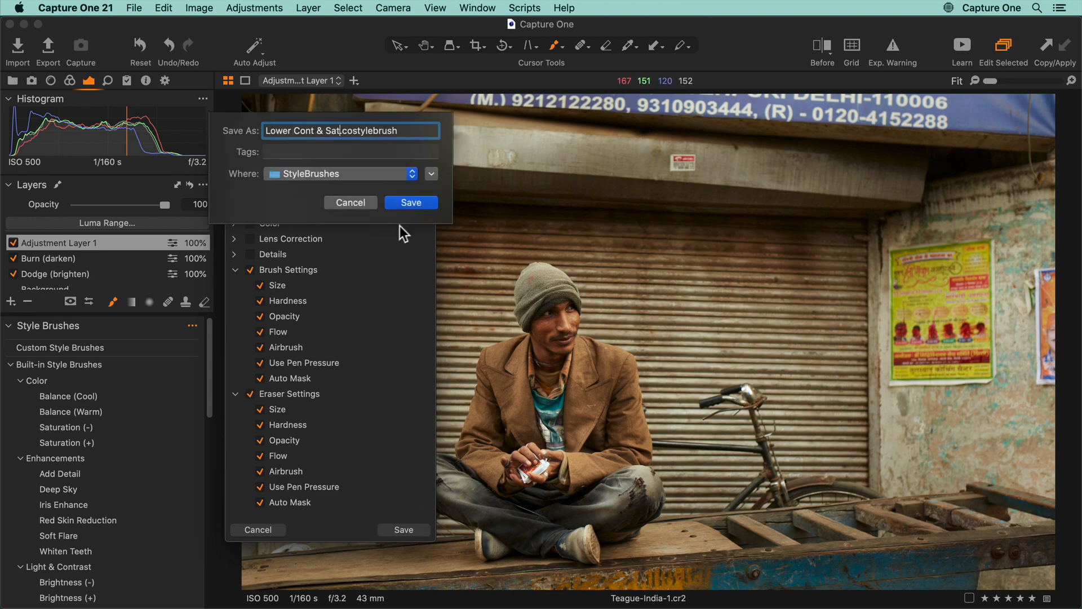
click(410, 203)
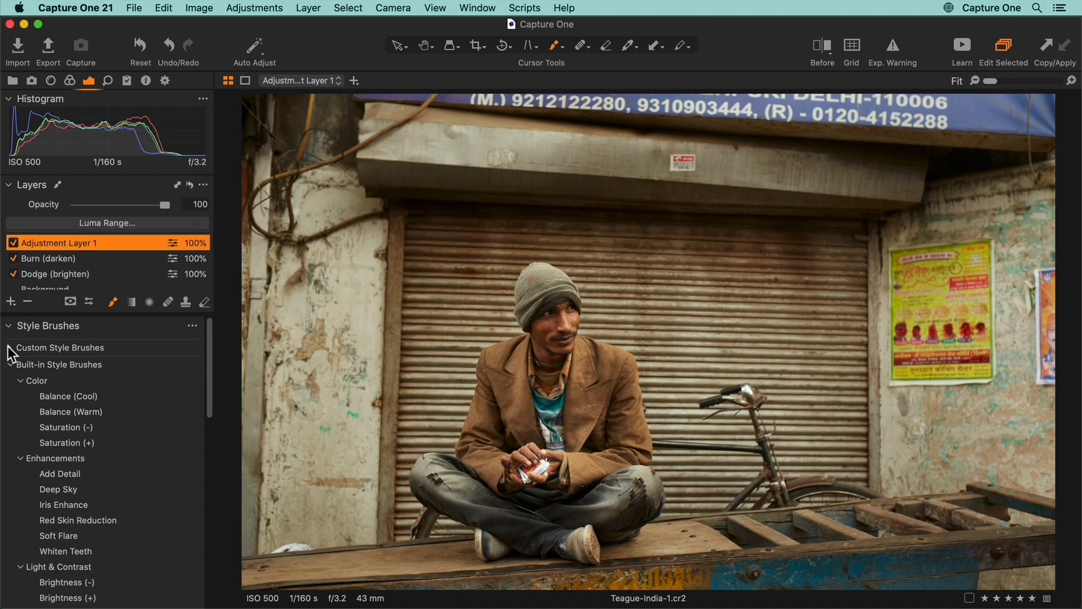
Add a Lower Cont & Sat layer from the saved custom style brush for the wall
click(8, 348)
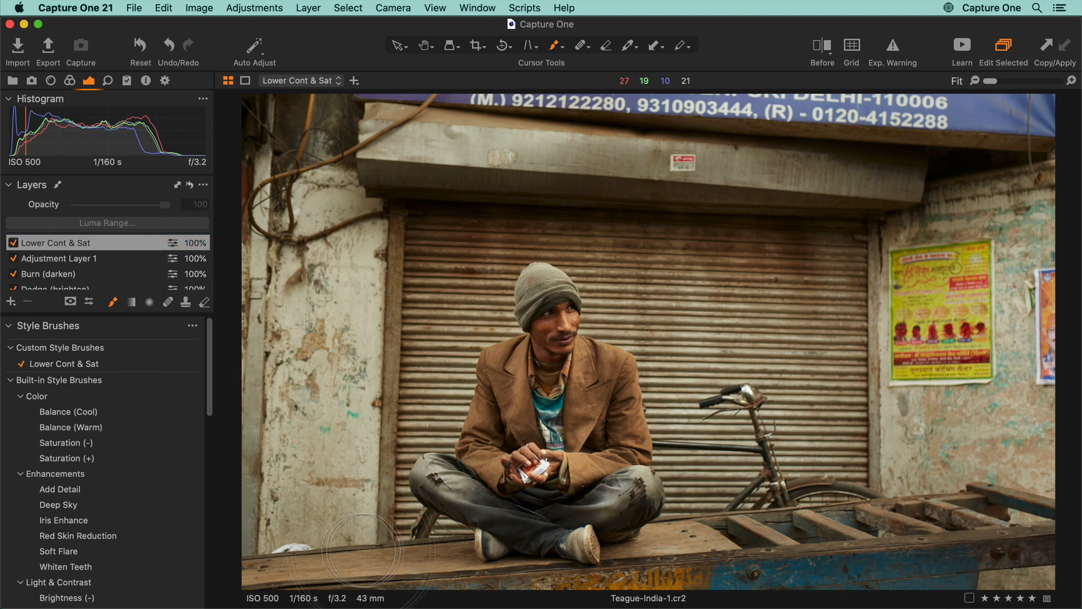
mouse_move(320, 343)
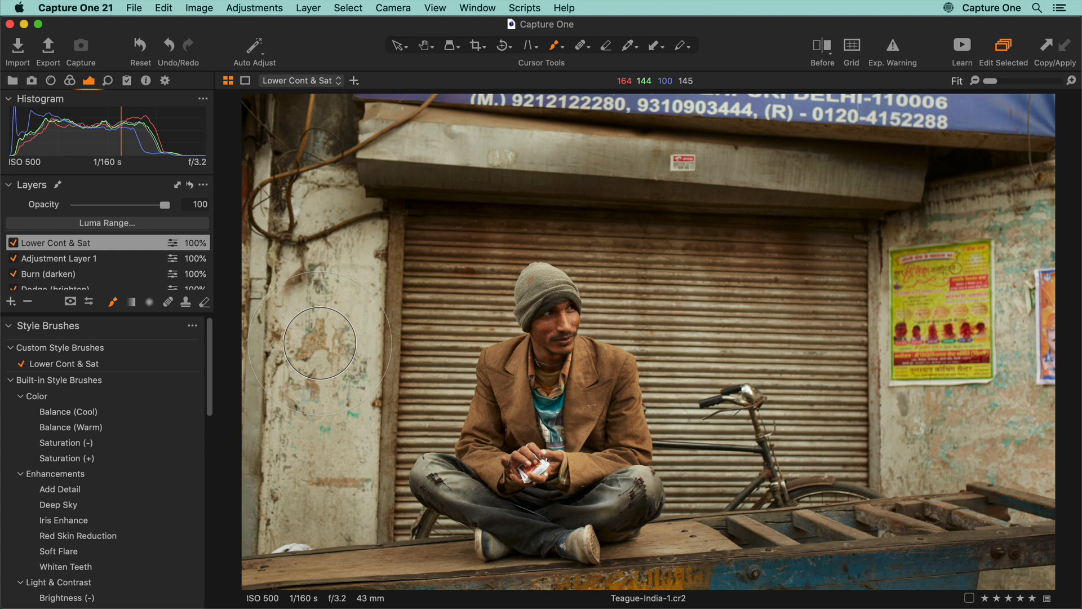
scroll(down, 3)
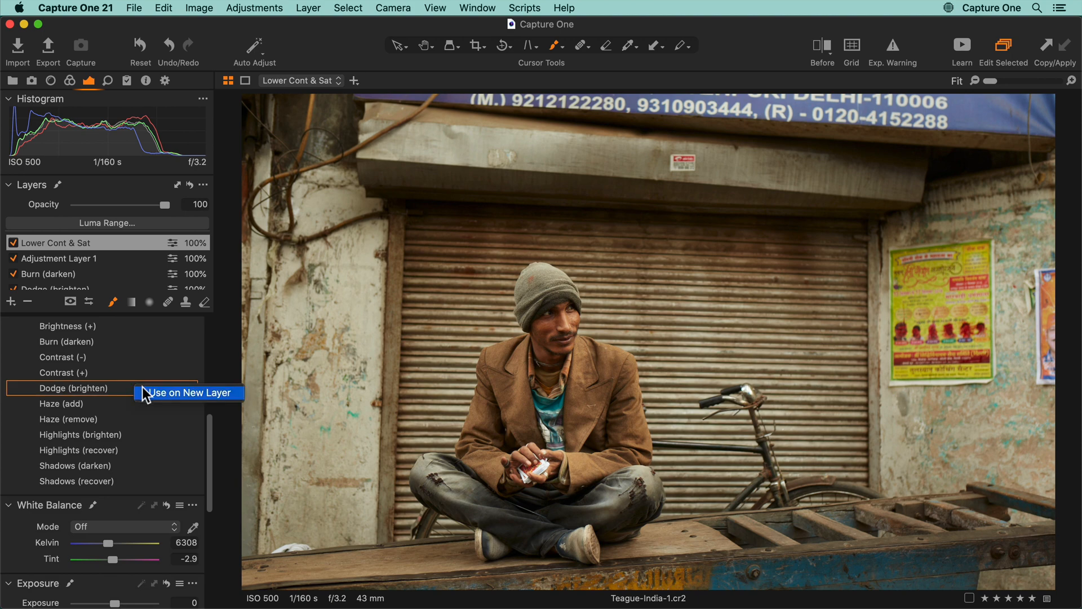
Use Dodge (brighten) on a new layer and lower its opacity to 74%
click(188, 393)
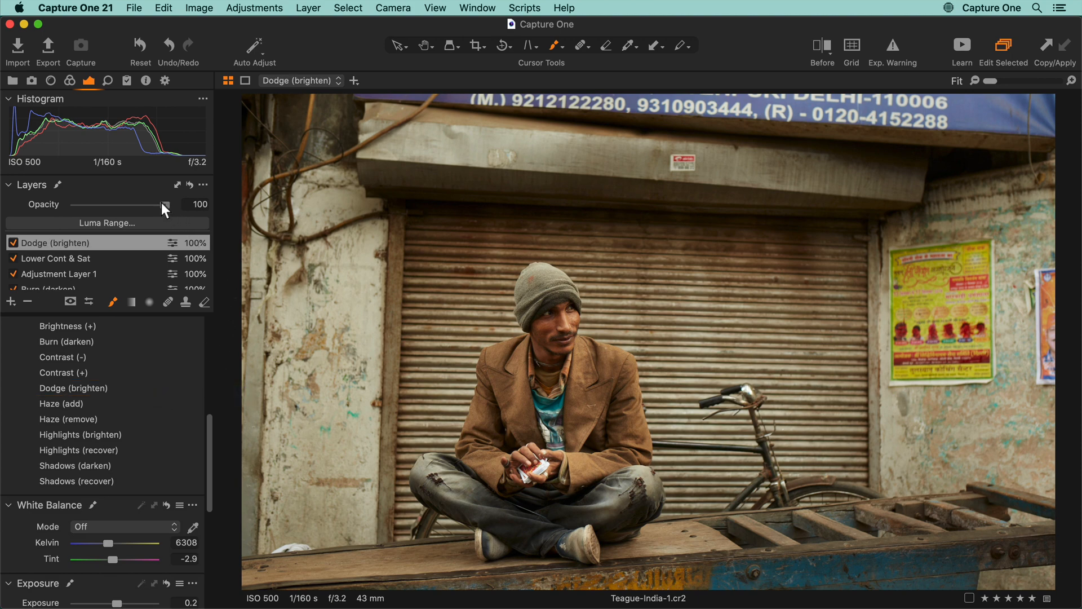
drag(164, 204, 140, 204)
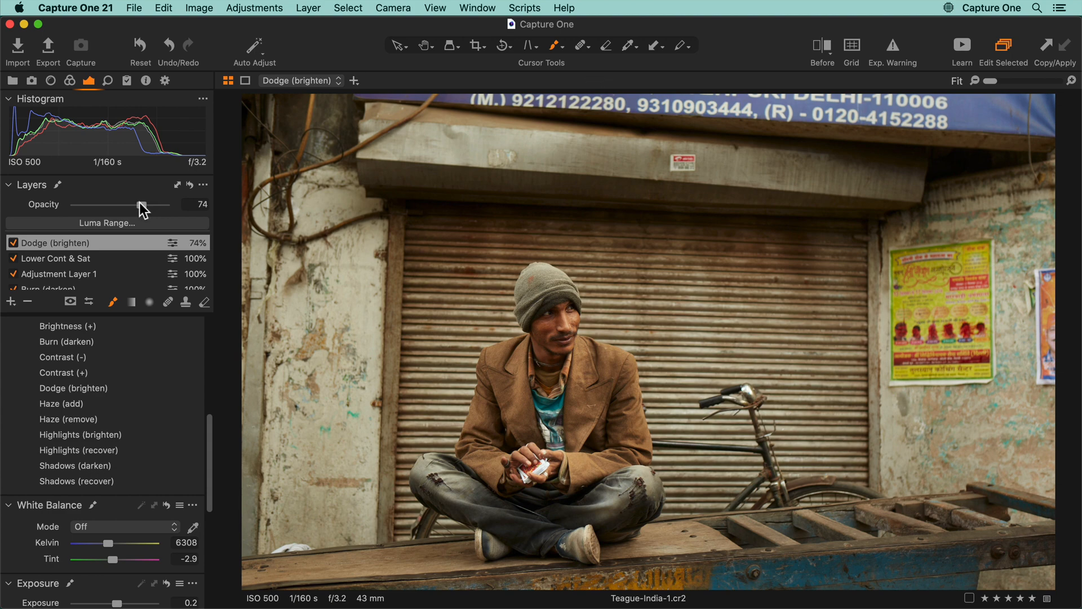